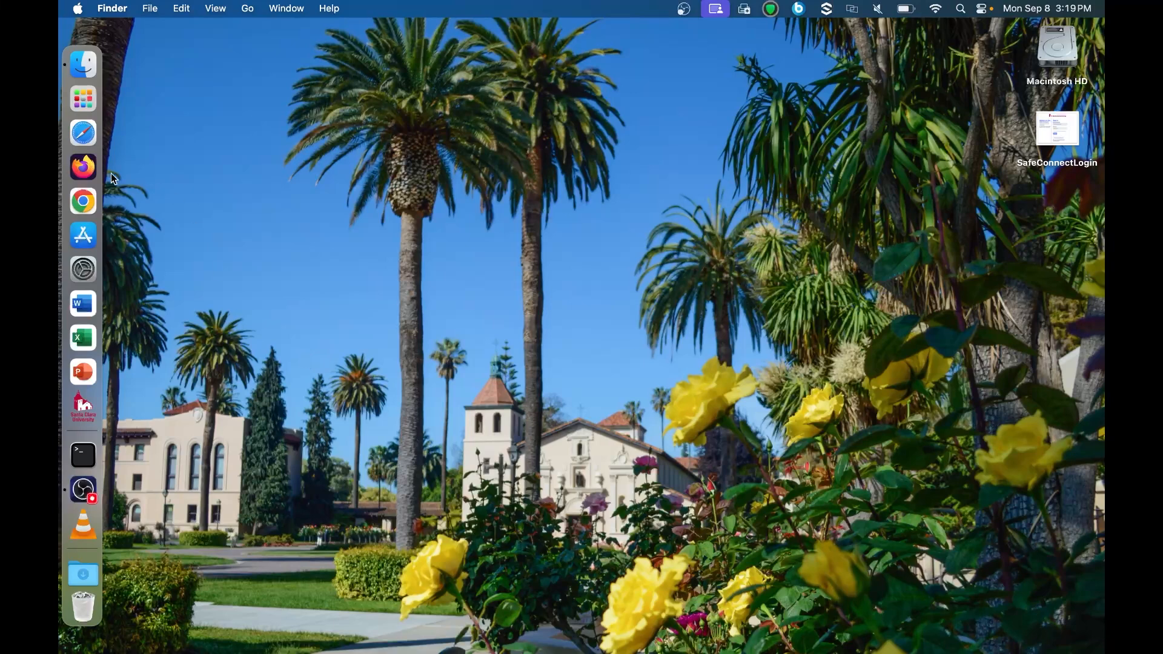
pyautogui.moveTo(82, 202)
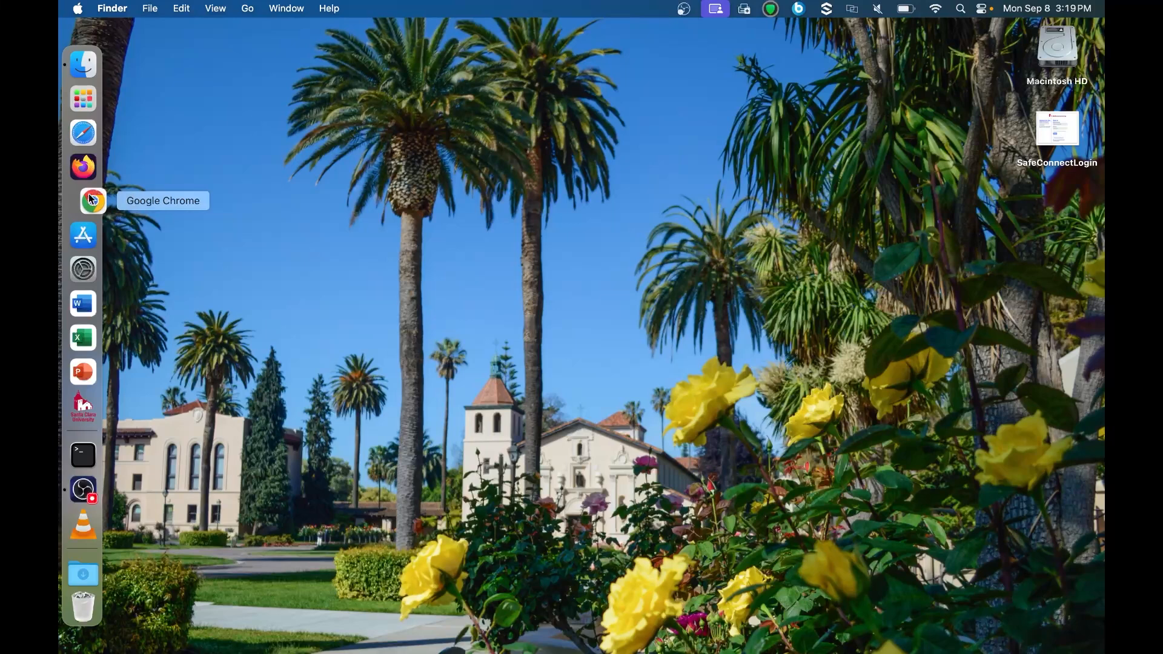
pyautogui.moveTo(598, 135)
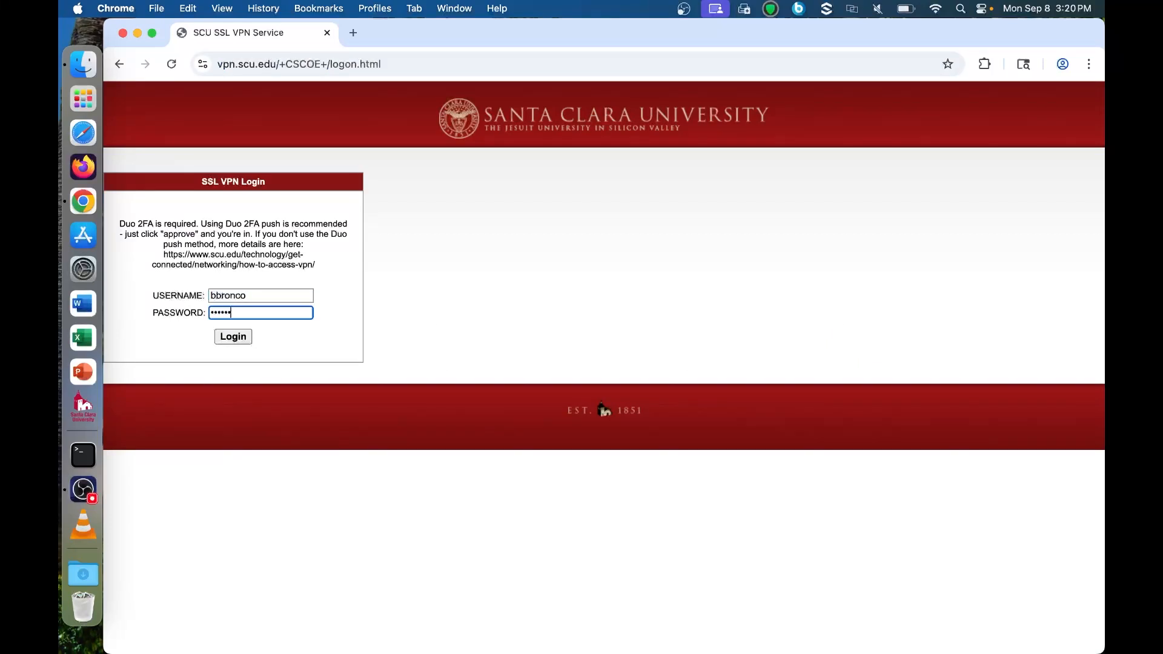
# - Log in to the vpn.scu.edu SSL VPN portal with SCU credentials
pyautogui.click(233, 335)
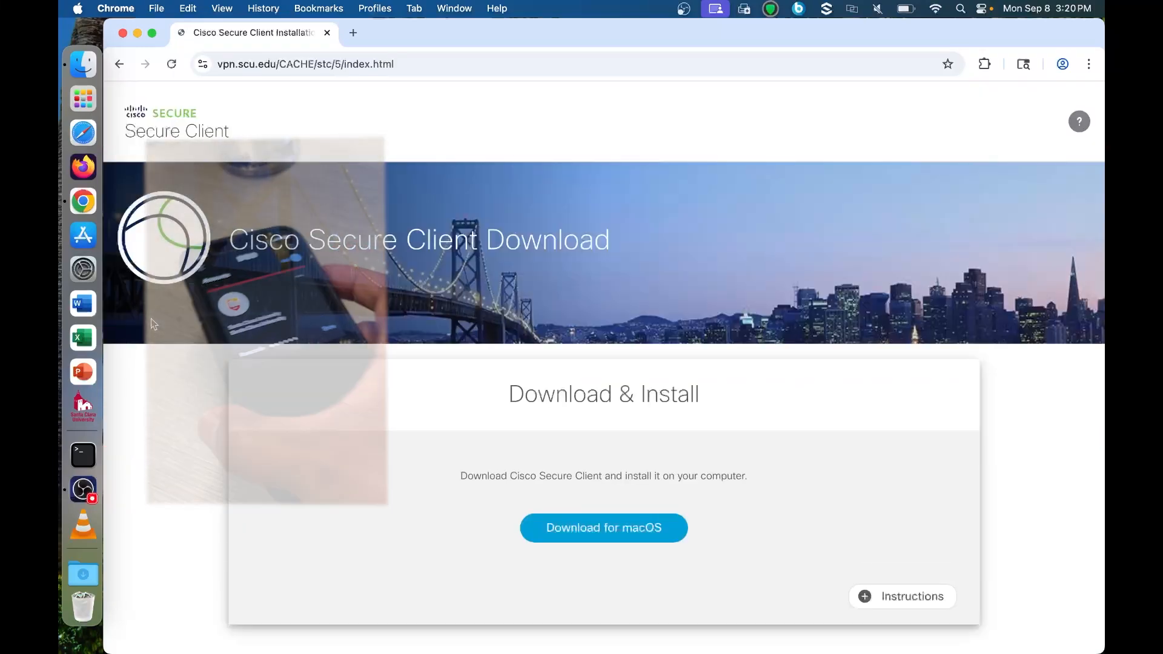
# - Download the macOS installer and reveal the disk image in the Downloads folder
pyautogui.click(604, 527)
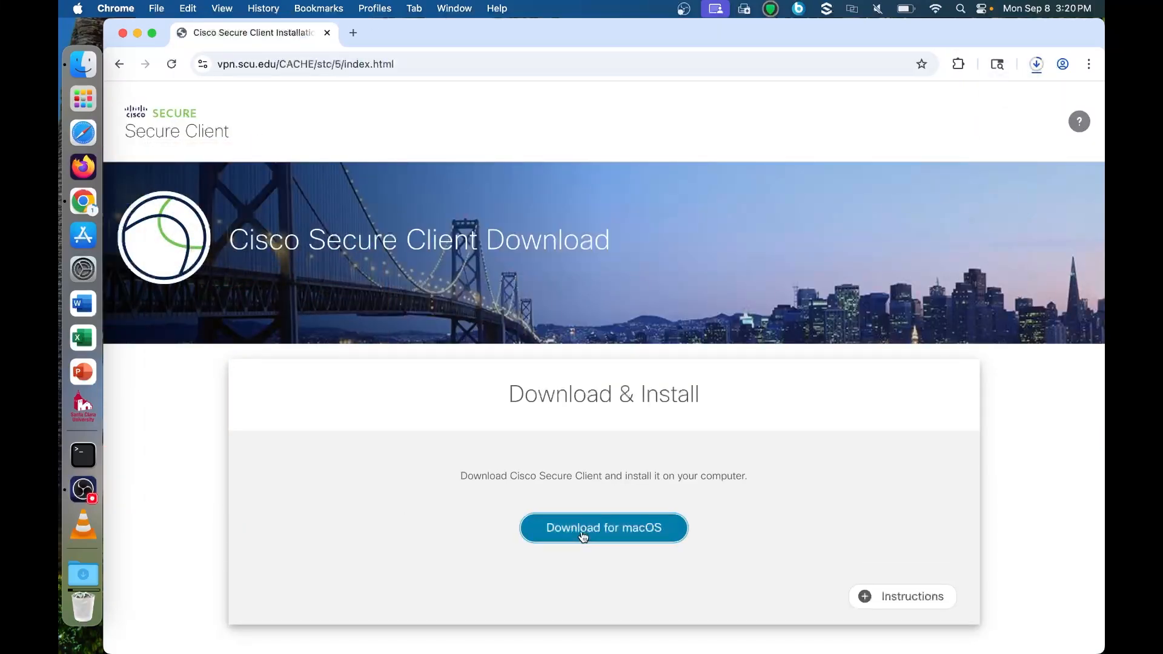
pyautogui.click(604, 527)
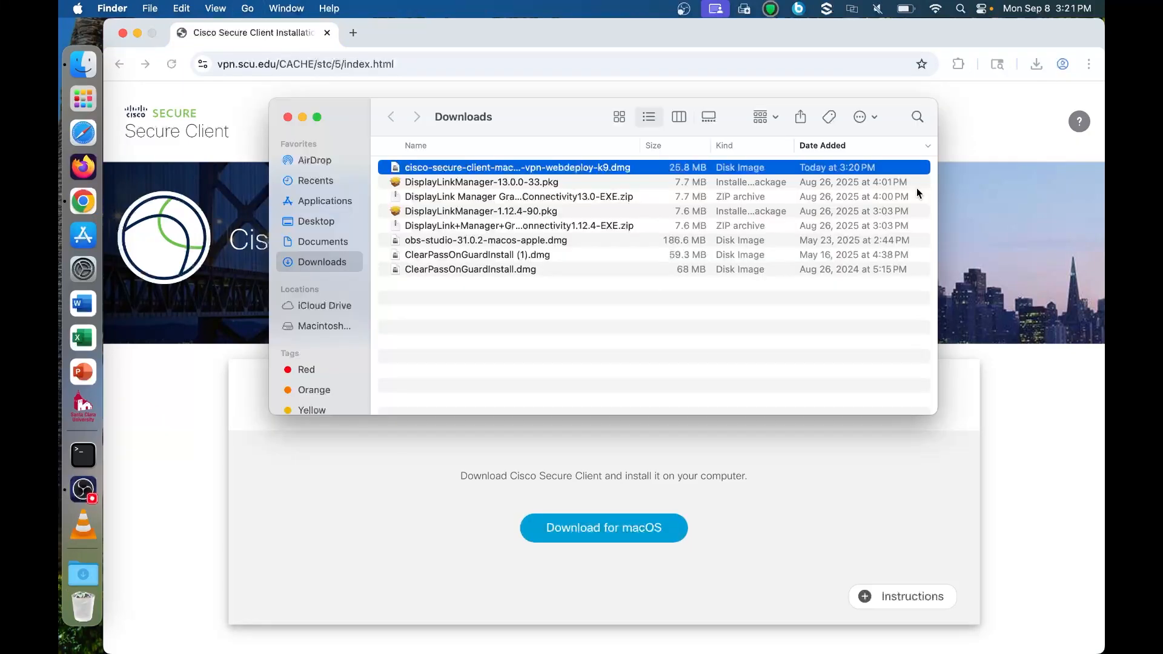
# - Run the dmg installer, agree to the license, and authorize a standard install on Macintosh HD
pyautogui.doubleClick(518, 167)
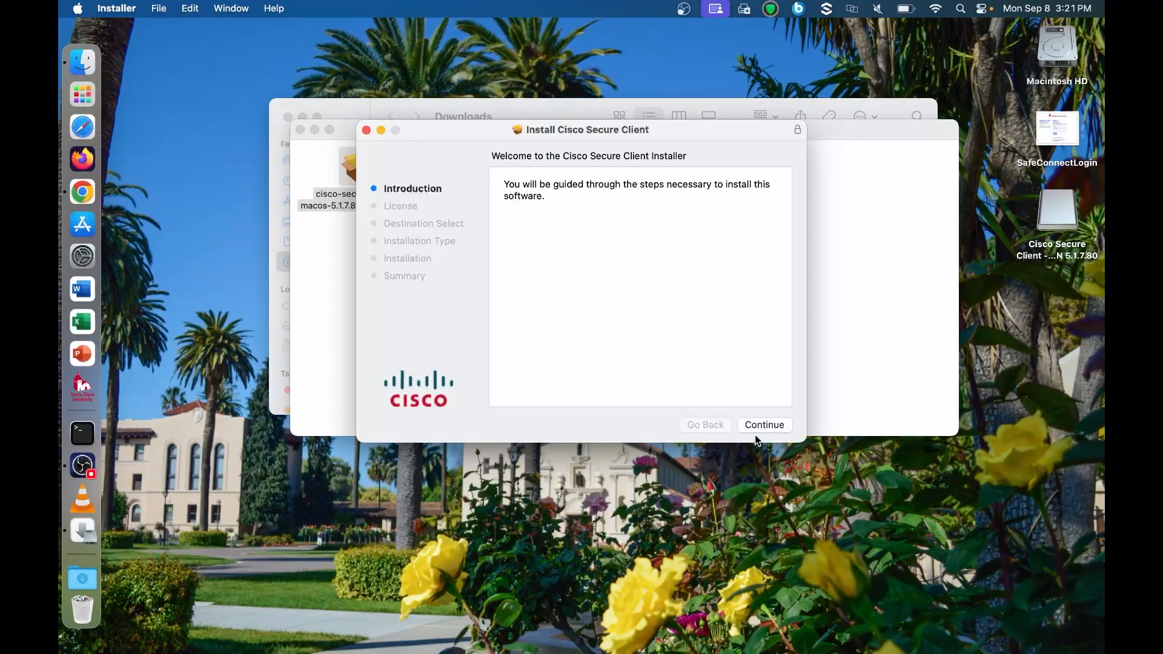
pyautogui.click(763, 424)
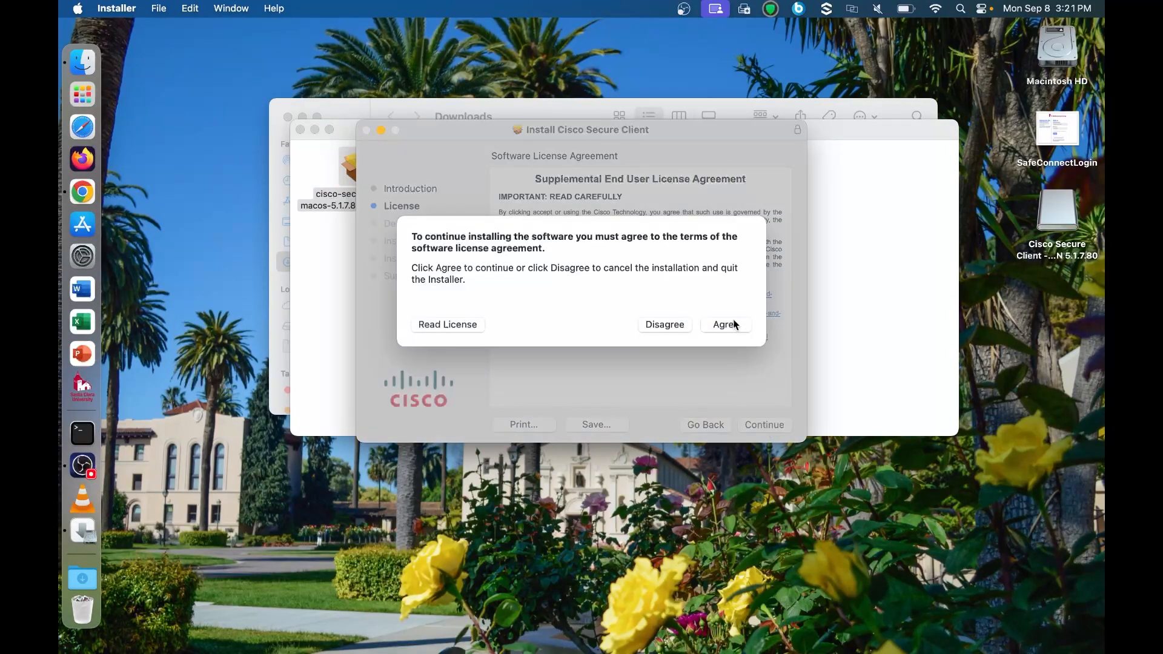
pyautogui.click(725, 325)
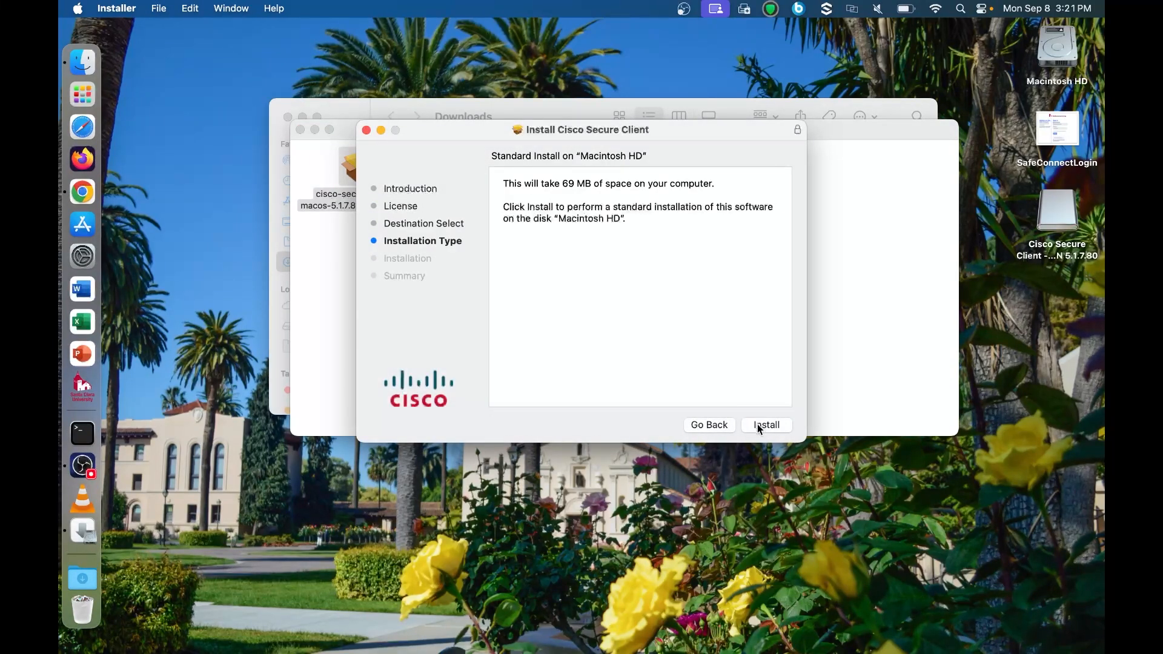
pyautogui.click(766, 424)
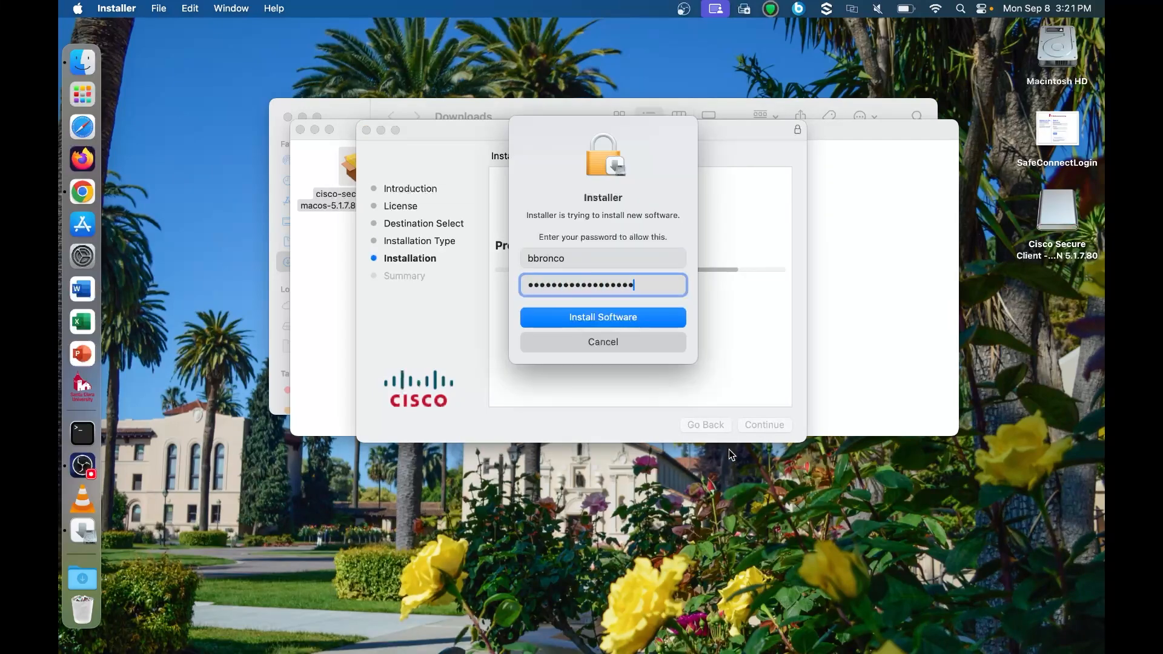
pyautogui.click(602, 316)
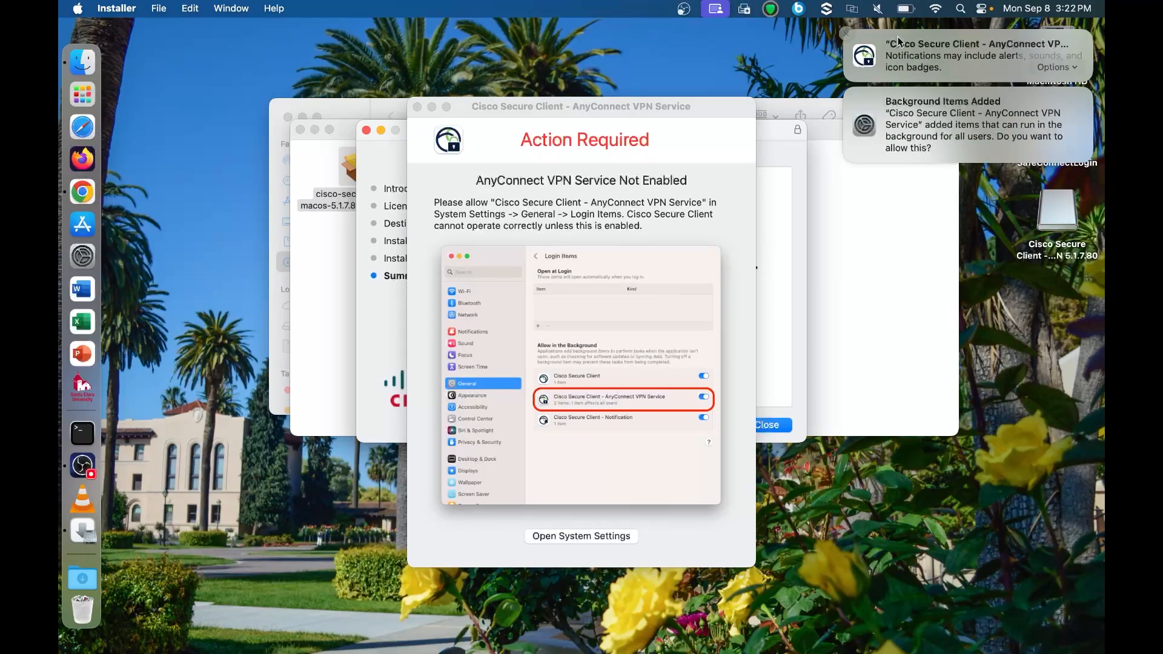
# - Allow the VPN service's background items for all users with the admin password
pyautogui.click(1055, 67)
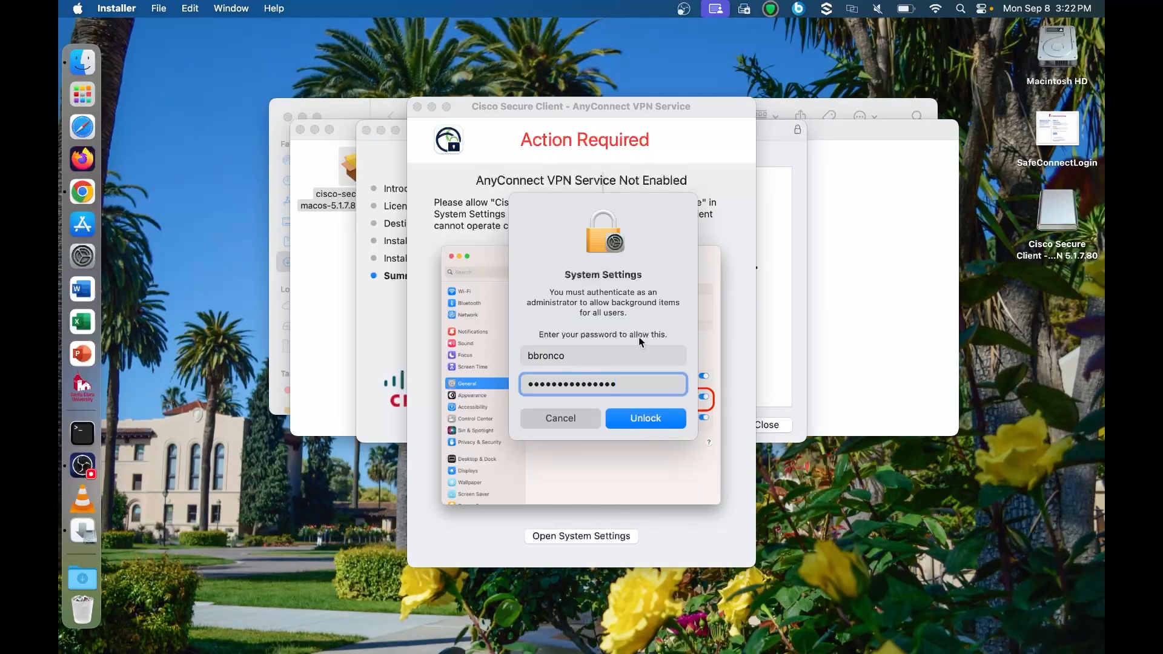
pyautogui.click(643, 418)
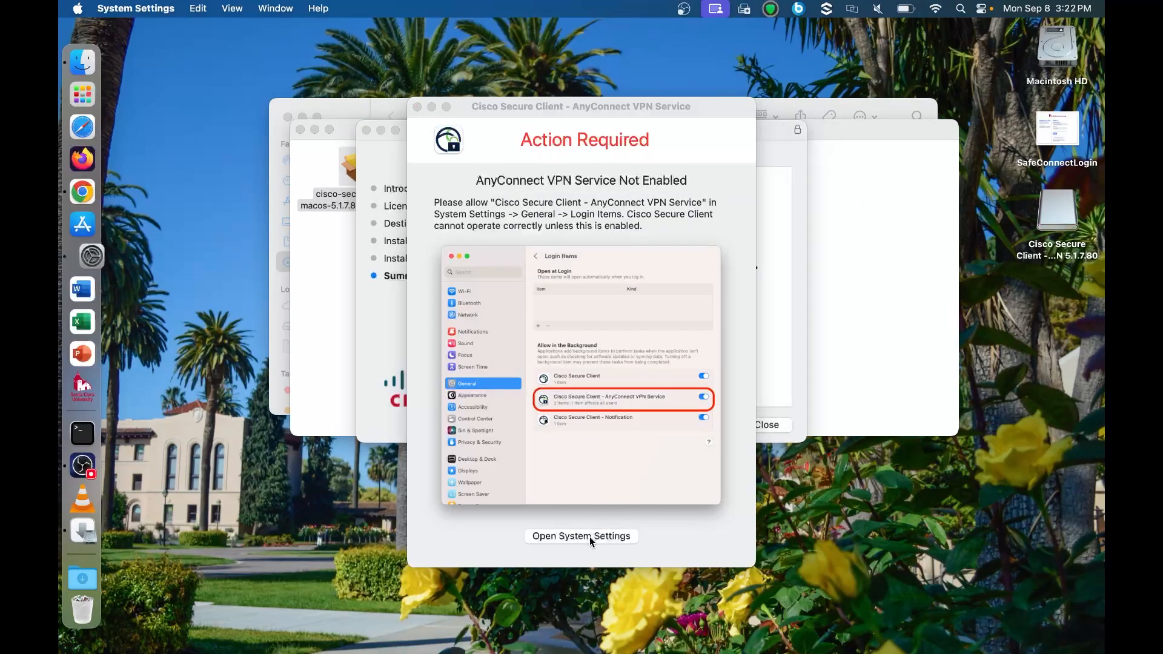
# - Turn on the Cisco Secure Client - Socket Filter extension, allow network content filtering, and finish
pyautogui.click(580, 536)
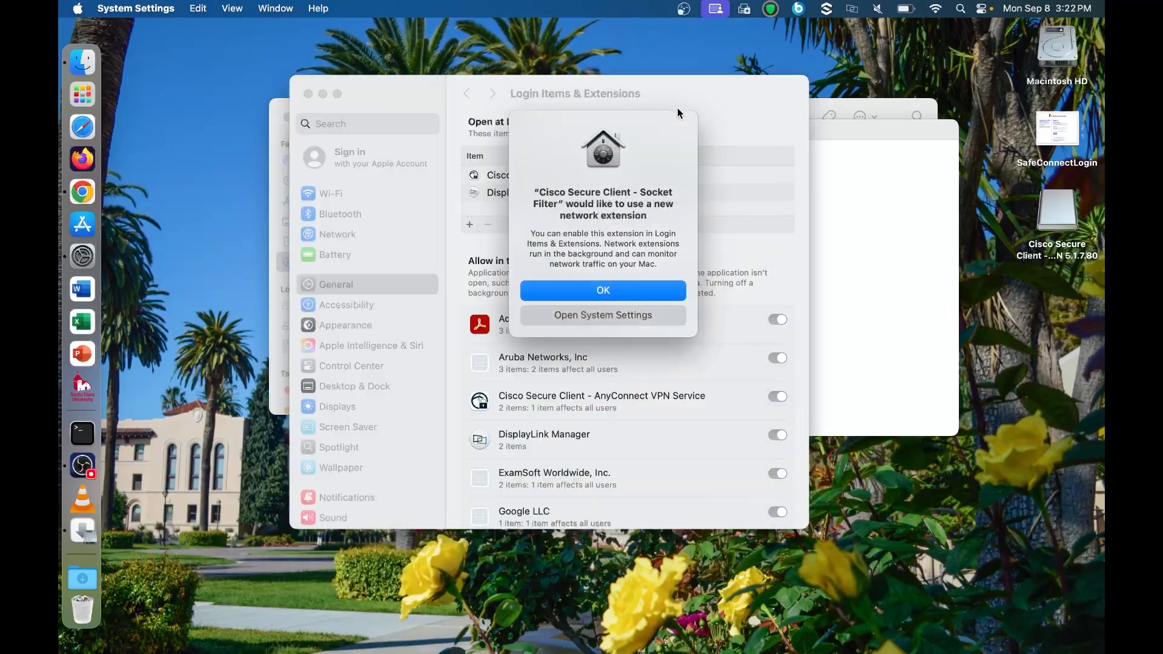
pyautogui.click(602, 315)
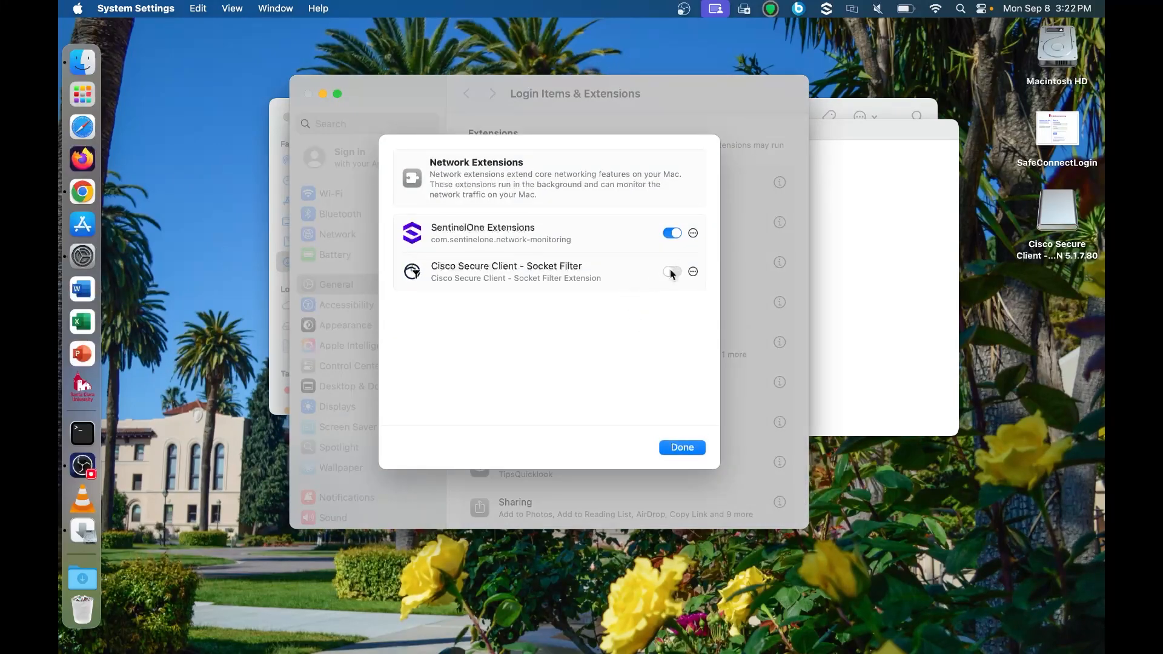
pyautogui.click(671, 271)
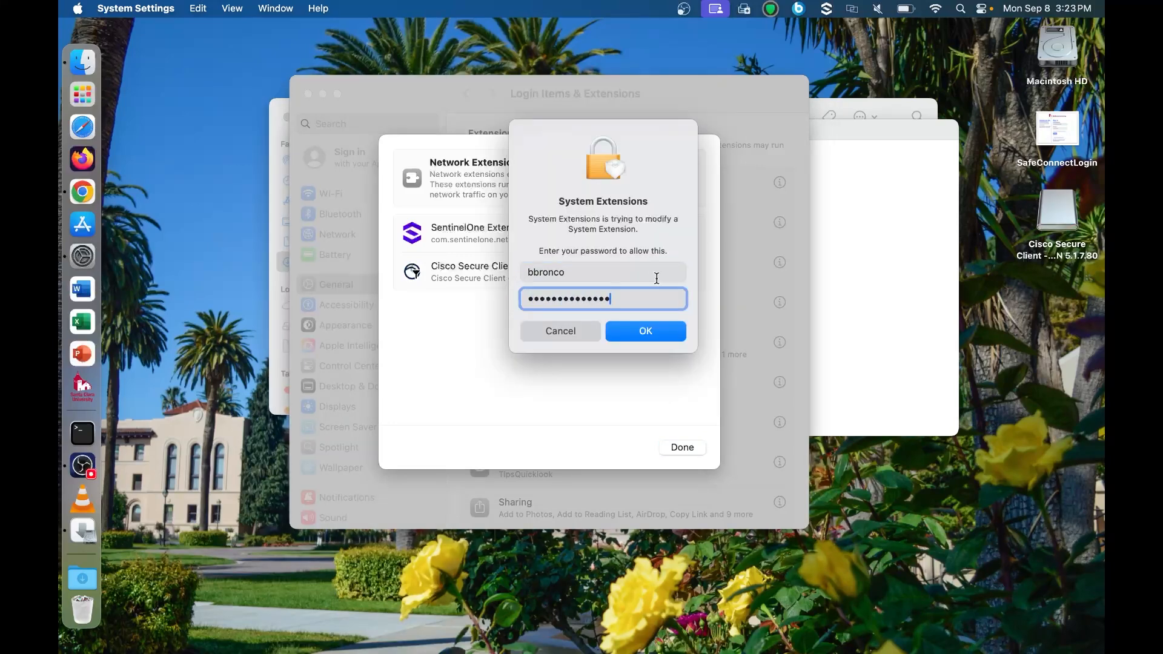
pyautogui.click(645, 330)
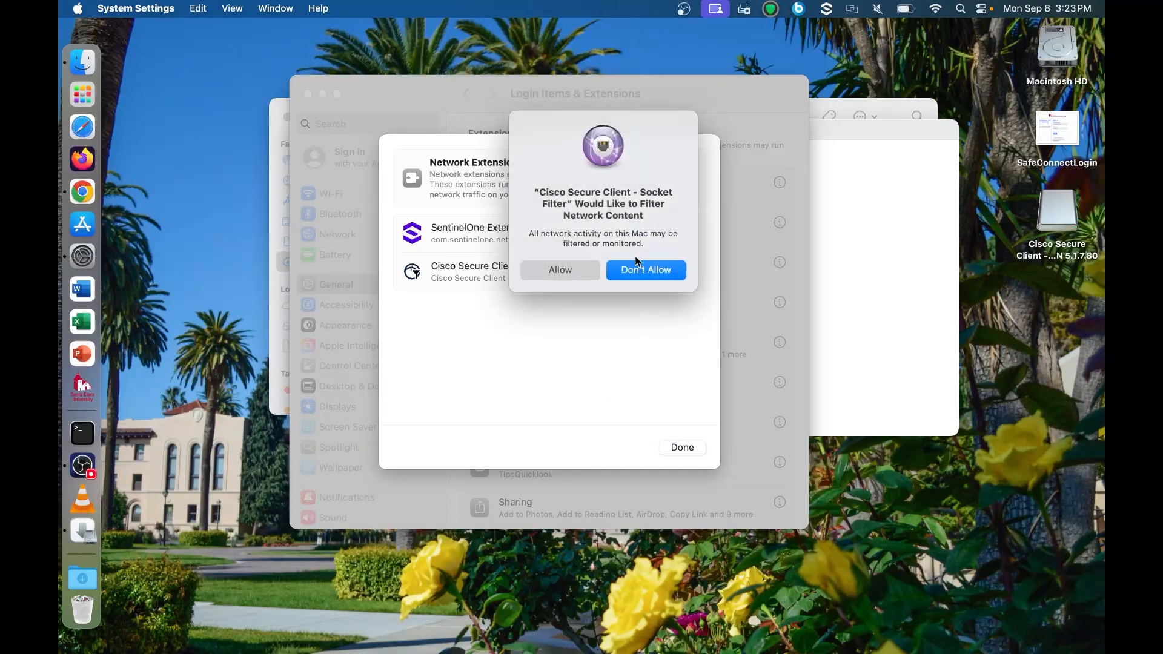
pyautogui.click(645, 269)
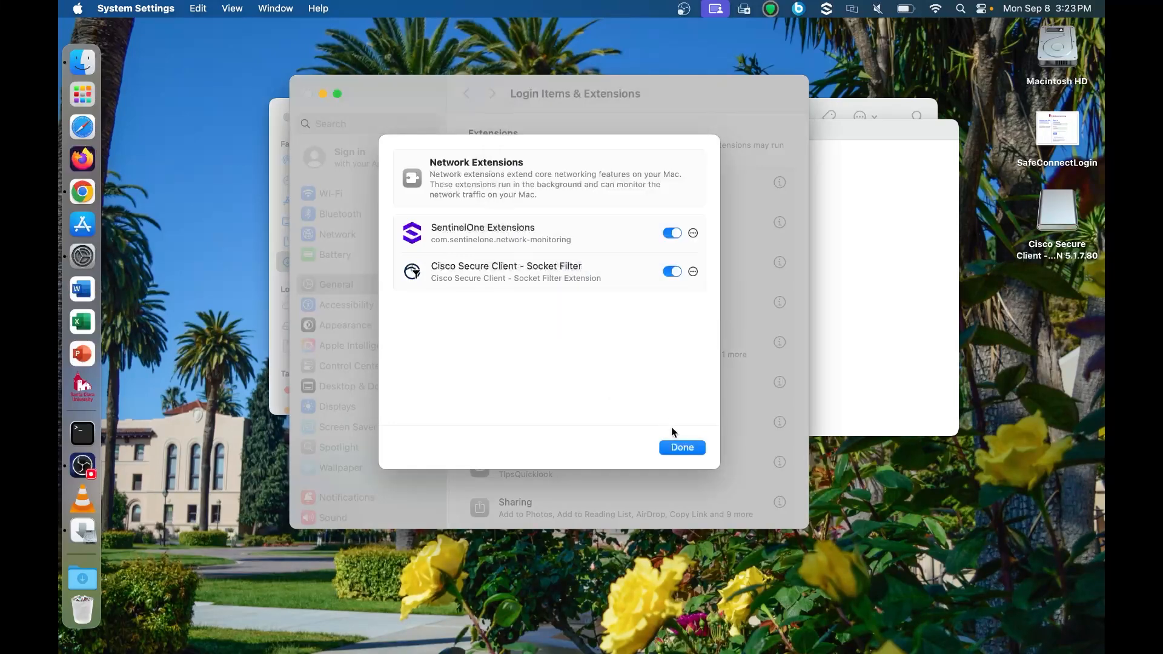
pyautogui.click(680, 447)
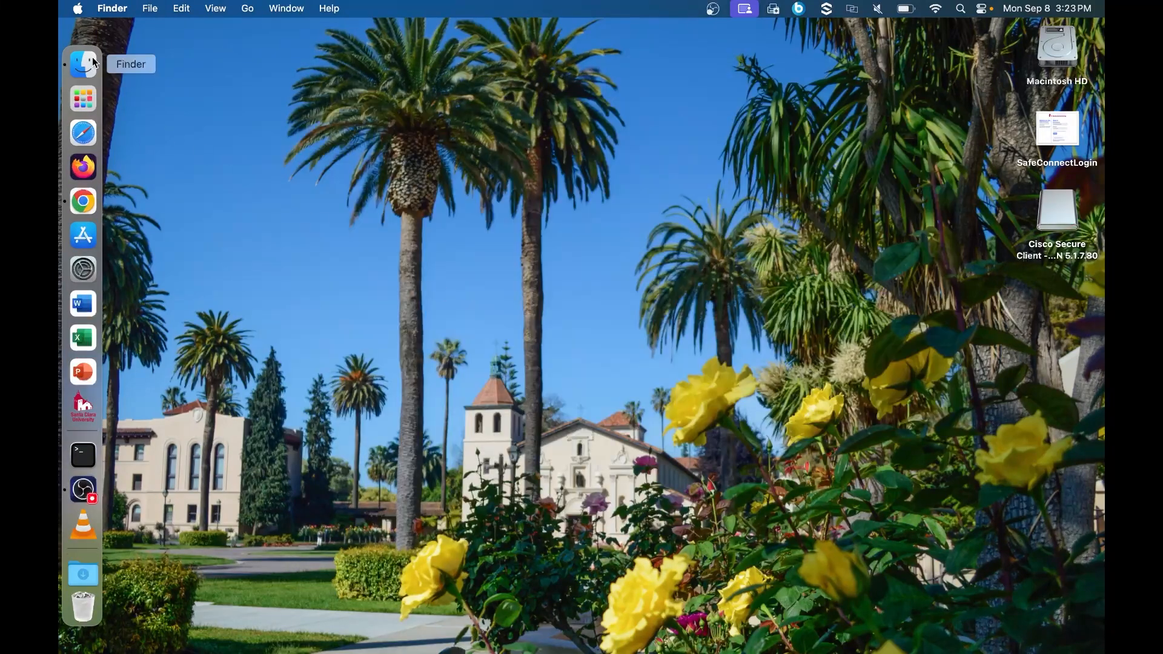
# - Launch Cisco Secure Client from Applications > Cisco and connect to vpn.scu.edu
pyautogui.click(82, 63)
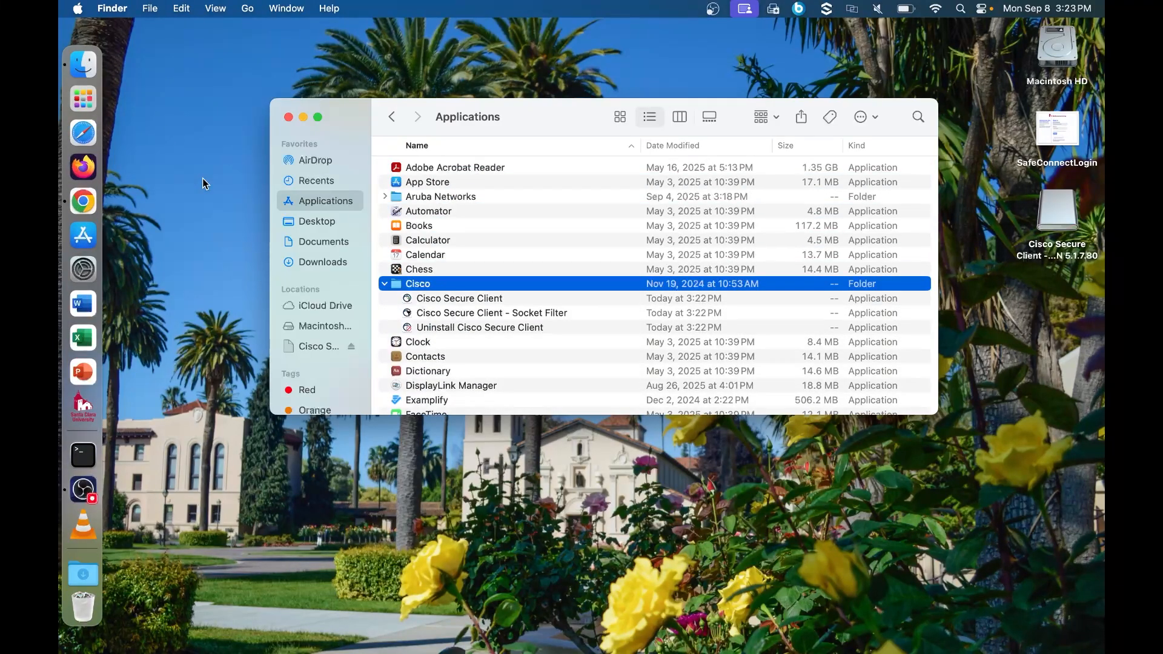
pyautogui.doubleClick(460, 299)
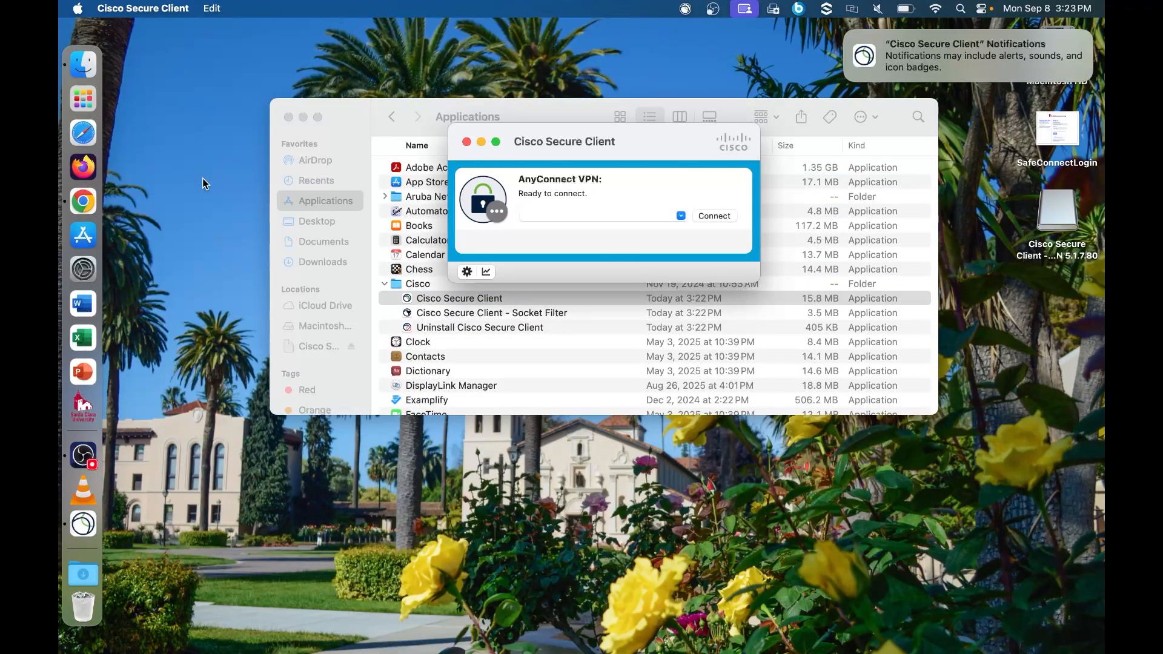
pyautogui.write('vpn.scu.edu')
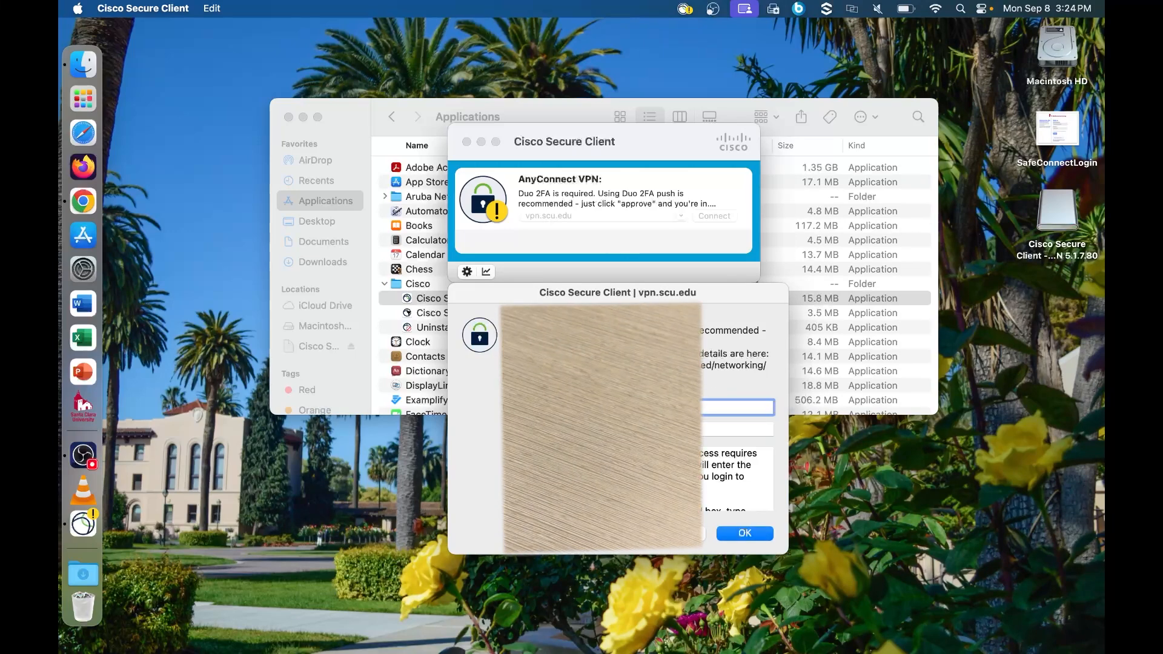
# - Submit the VPN credentials to establish the session and close the Finder windows
pyautogui.click(744, 533)
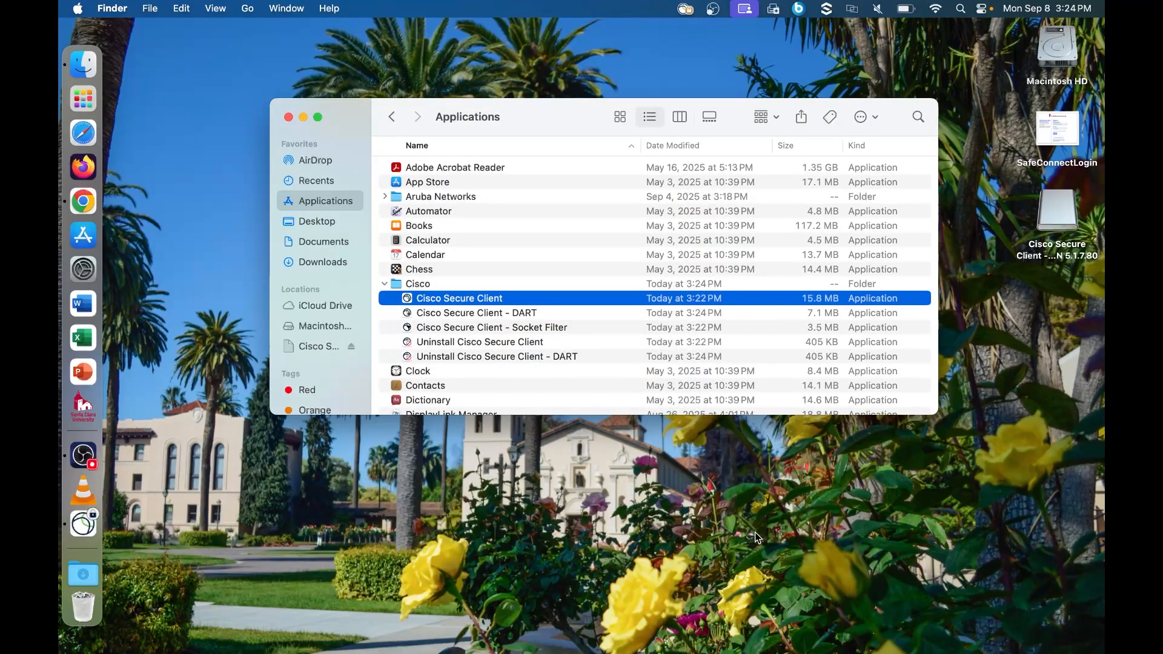
pyautogui.moveTo(593, 138)
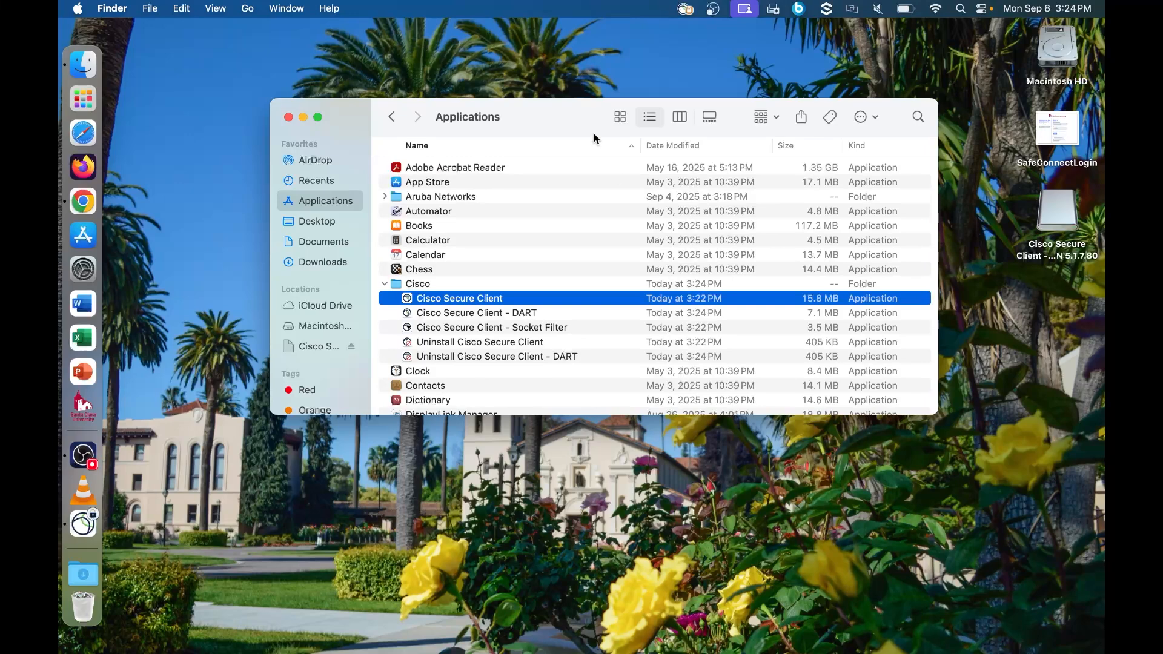
pyautogui.moveTo(517, 288)
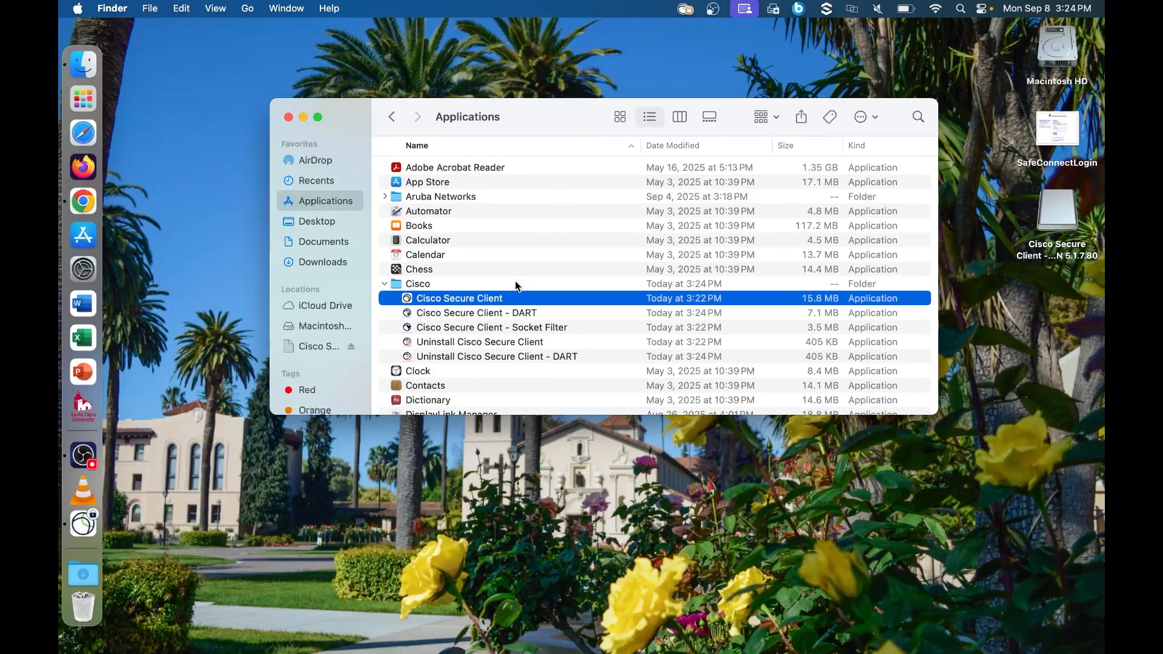
pyautogui.click(384, 283)
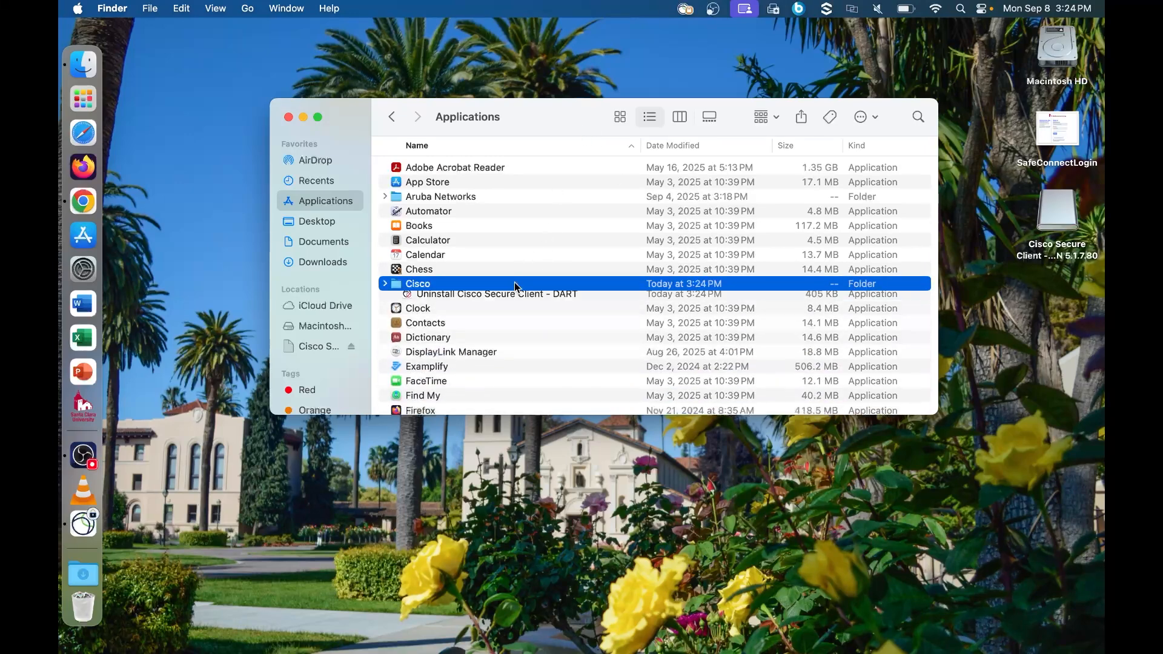
pyautogui.click(385, 283)
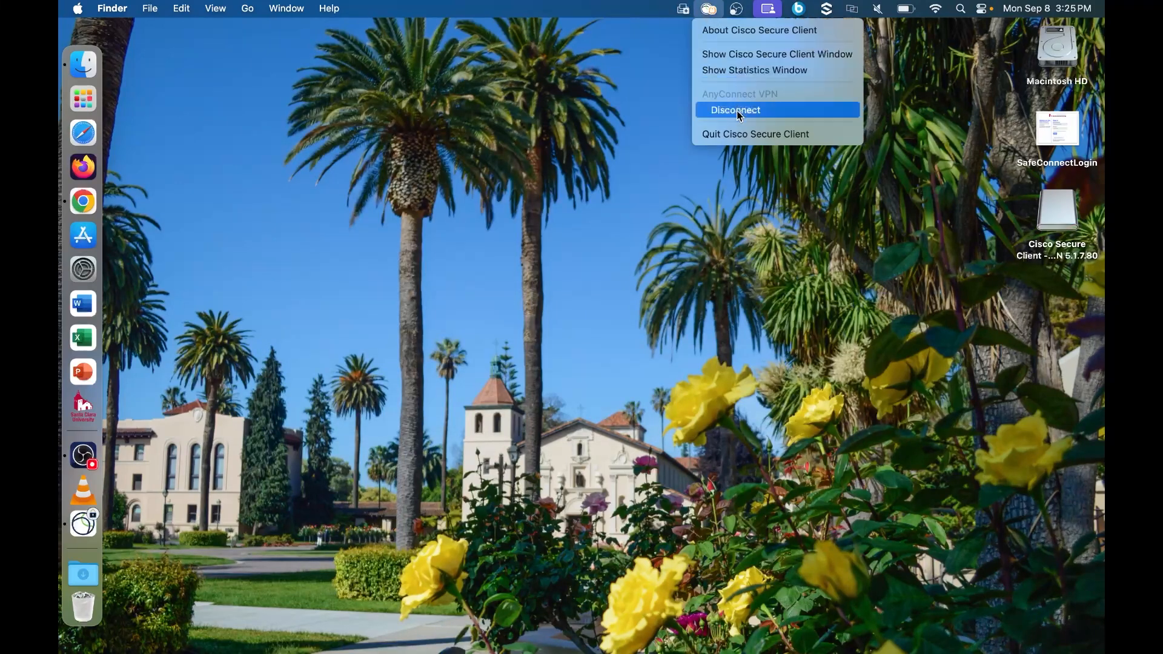
# - Disconnect the vpn.scu.edu session from the Cisco menu bar icon
pyautogui.click(736, 111)
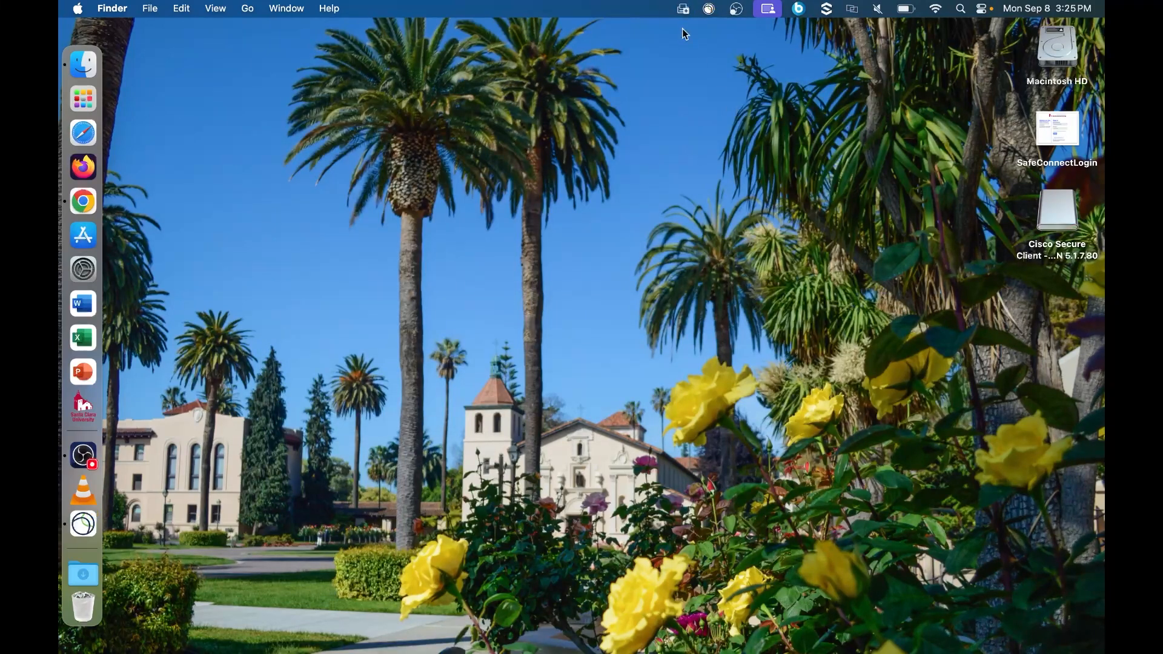